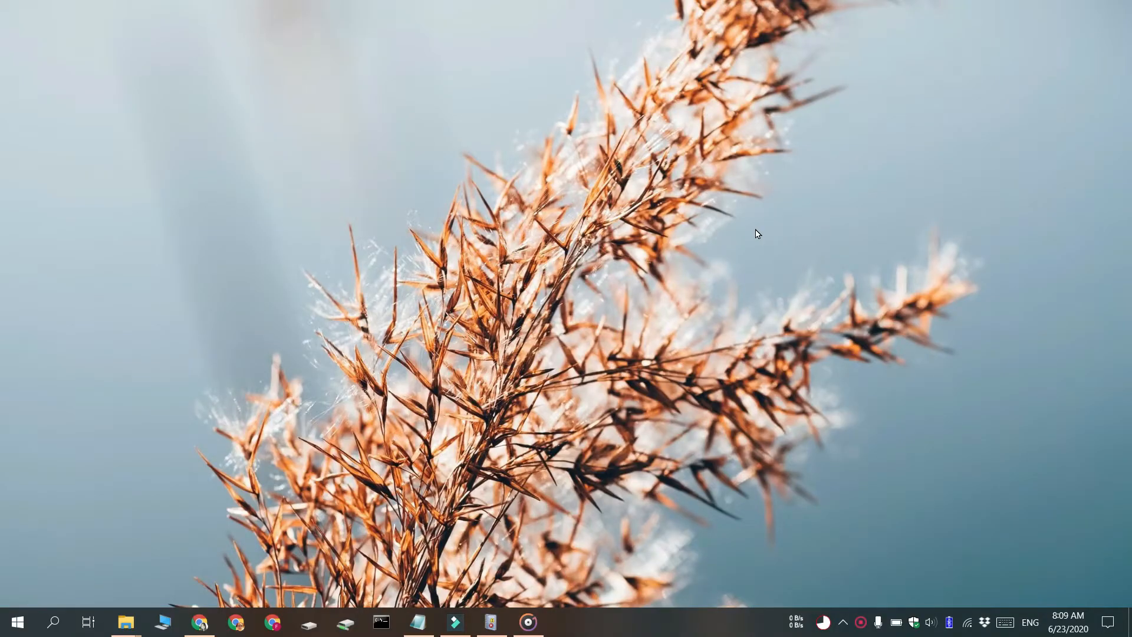
mouse_move(706, 462)
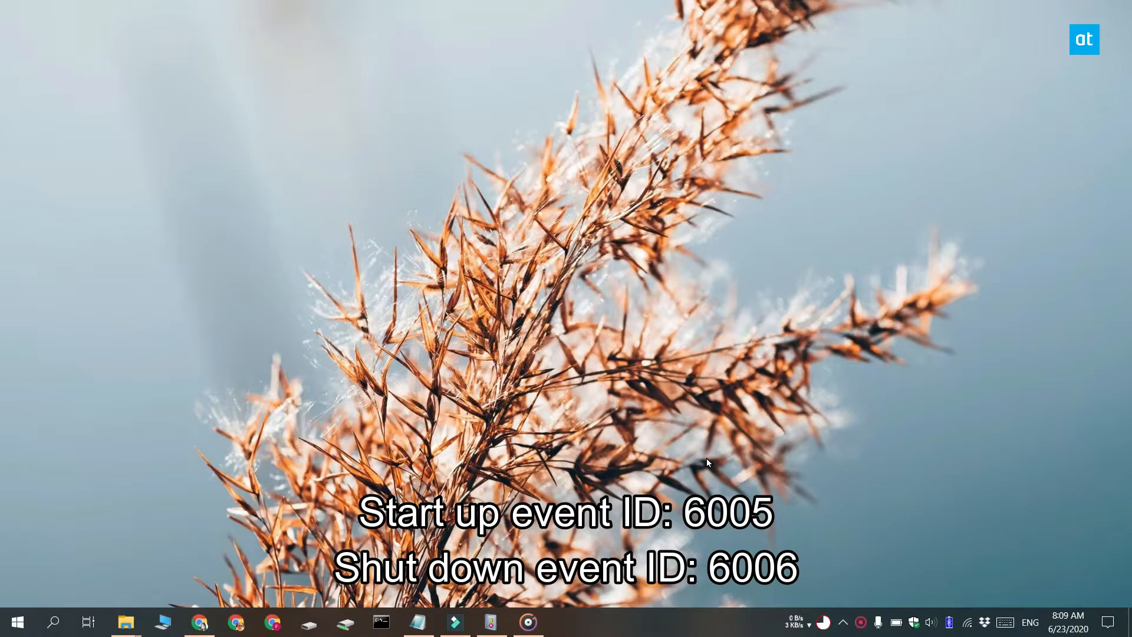
mouse_move(689, 466)
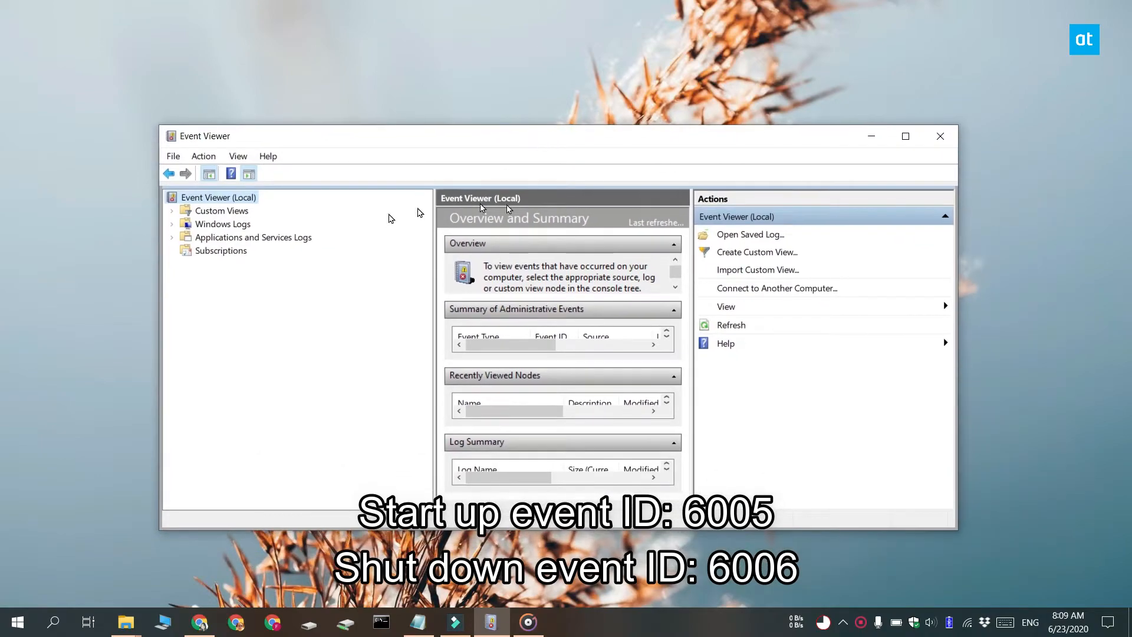
Step: Start a new custom view and narrow its event logs by unticking Application and Security
click(756, 251)
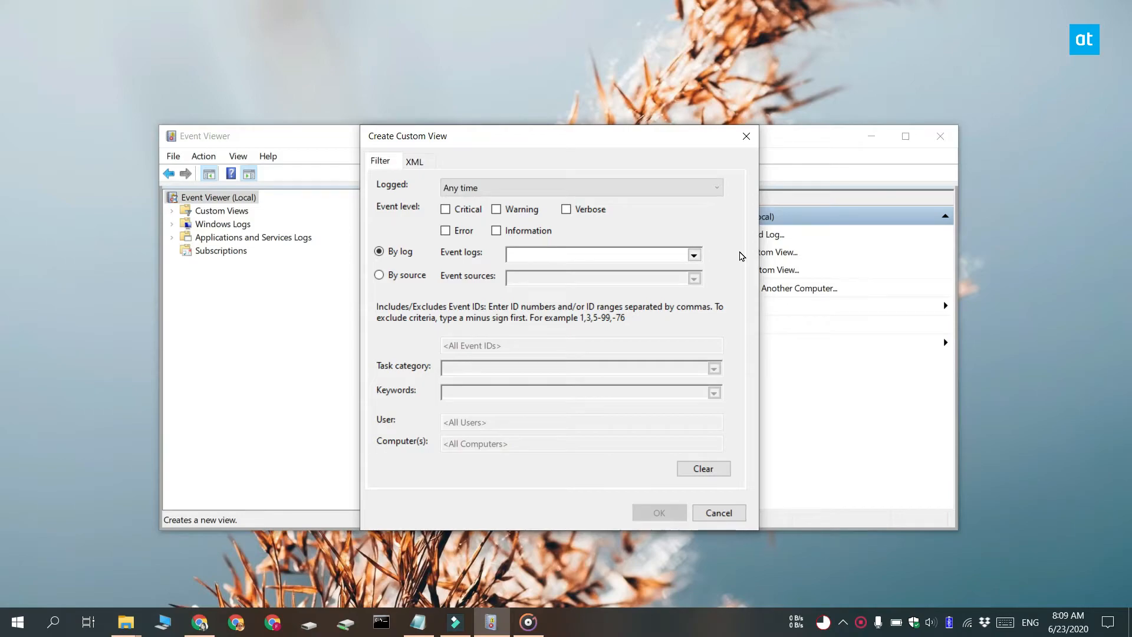
click(693, 253)
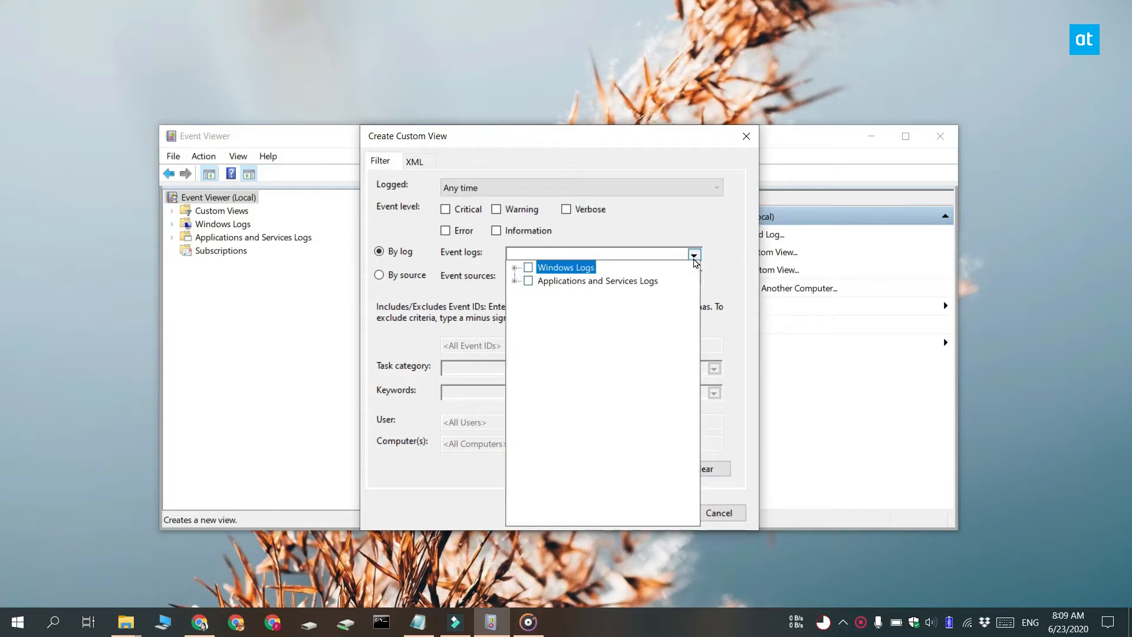
click(528, 267)
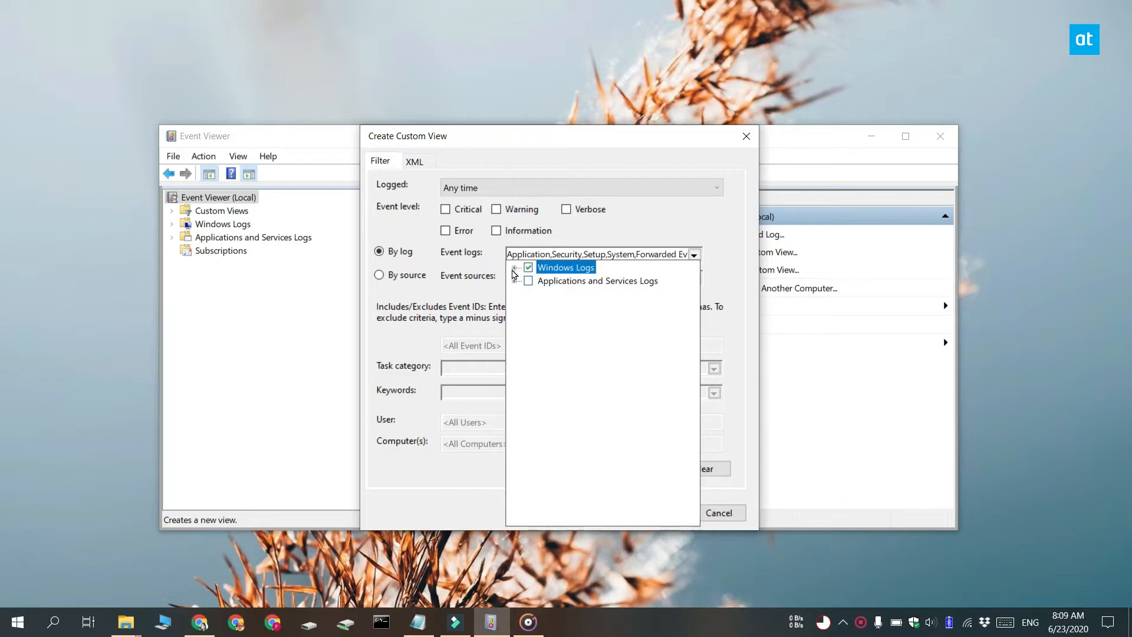
click(517, 268)
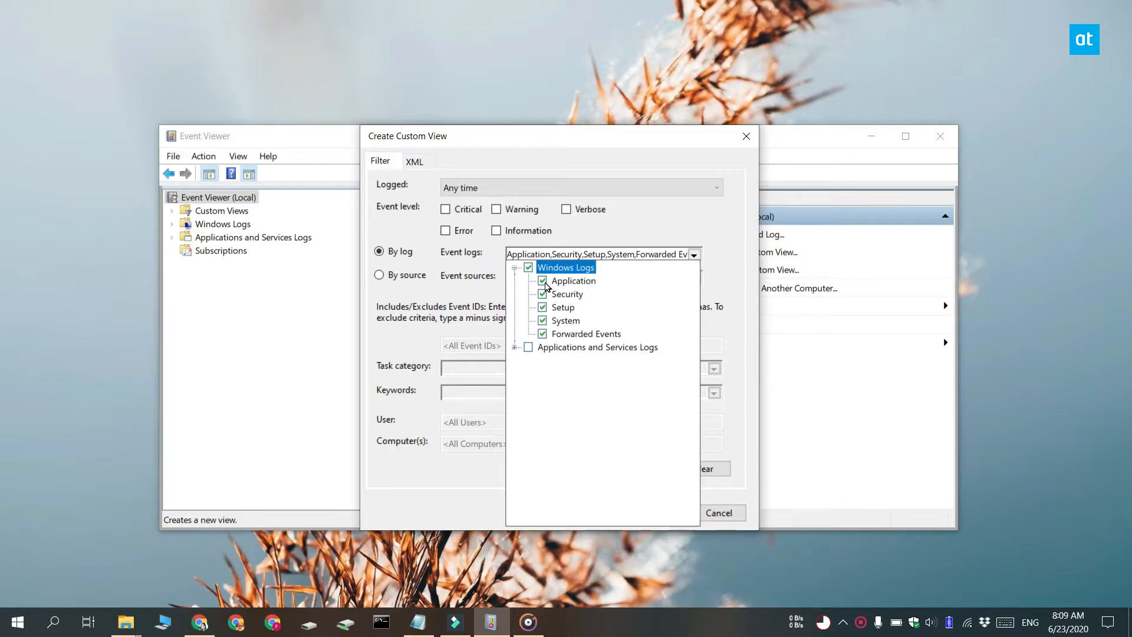
click(543, 280)
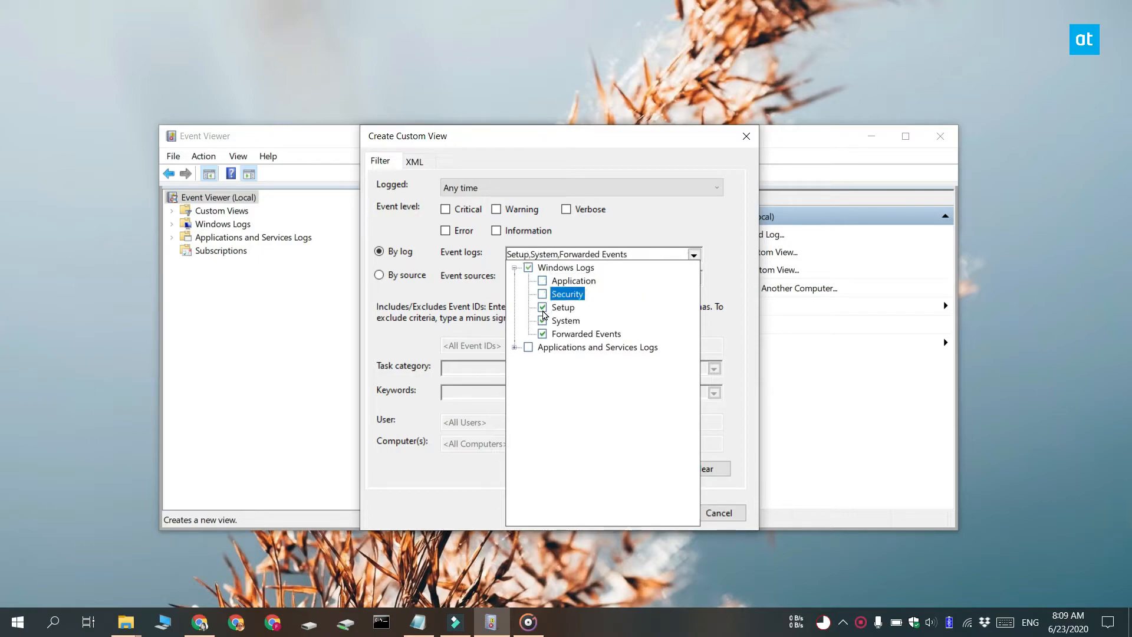
click(542, 306)
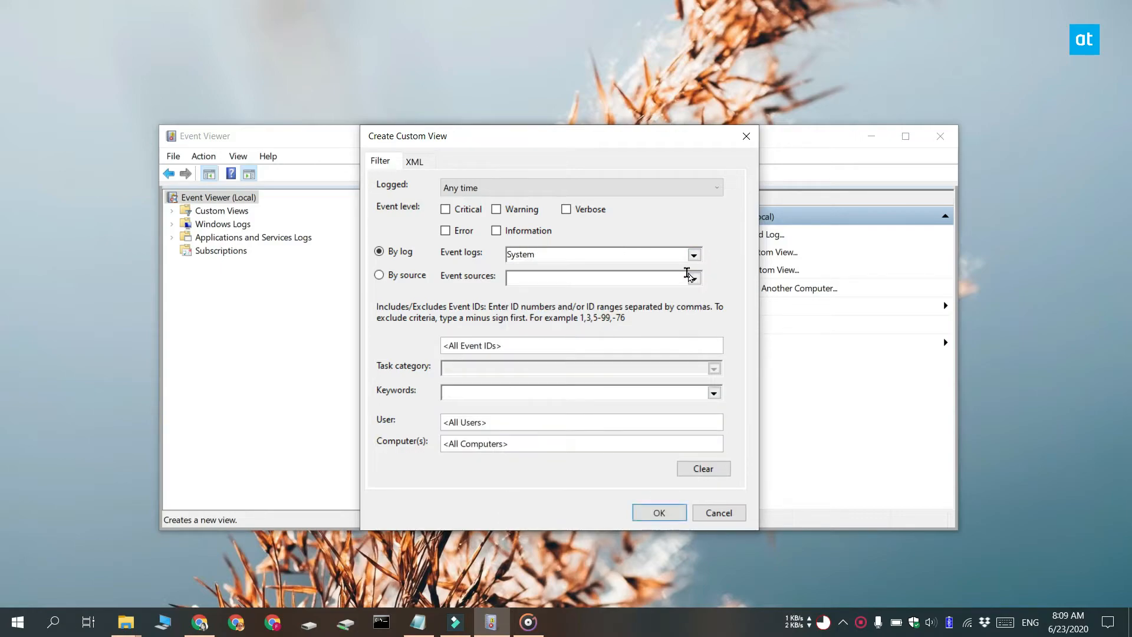
Step: Enter event IDs 6005 and 6006 in the custom view filter
click(582, 345)
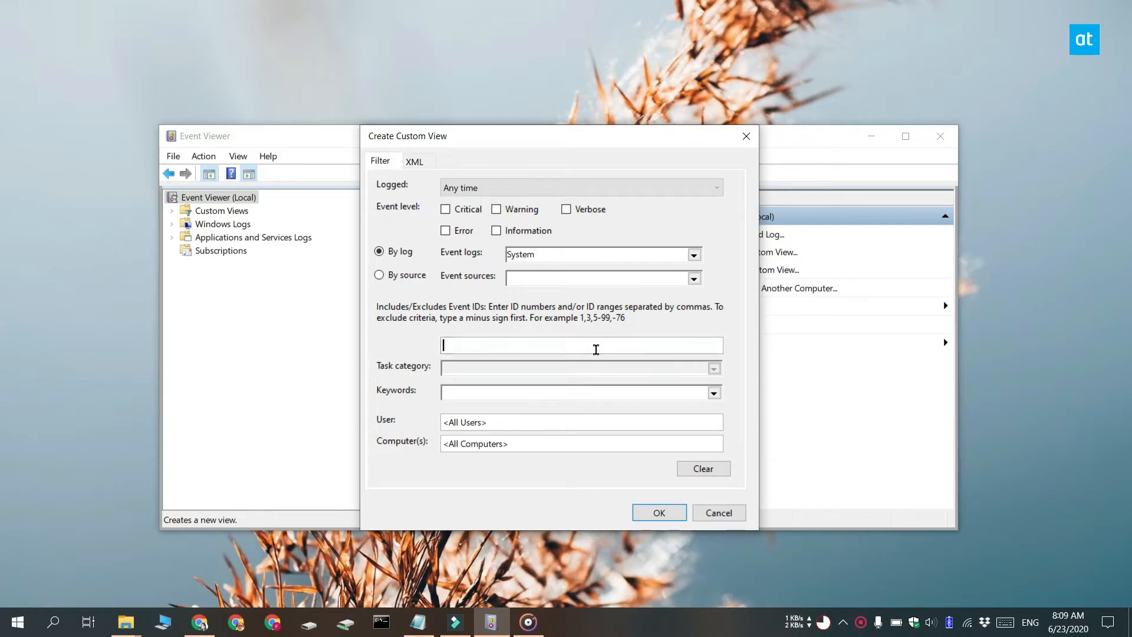
text(600)
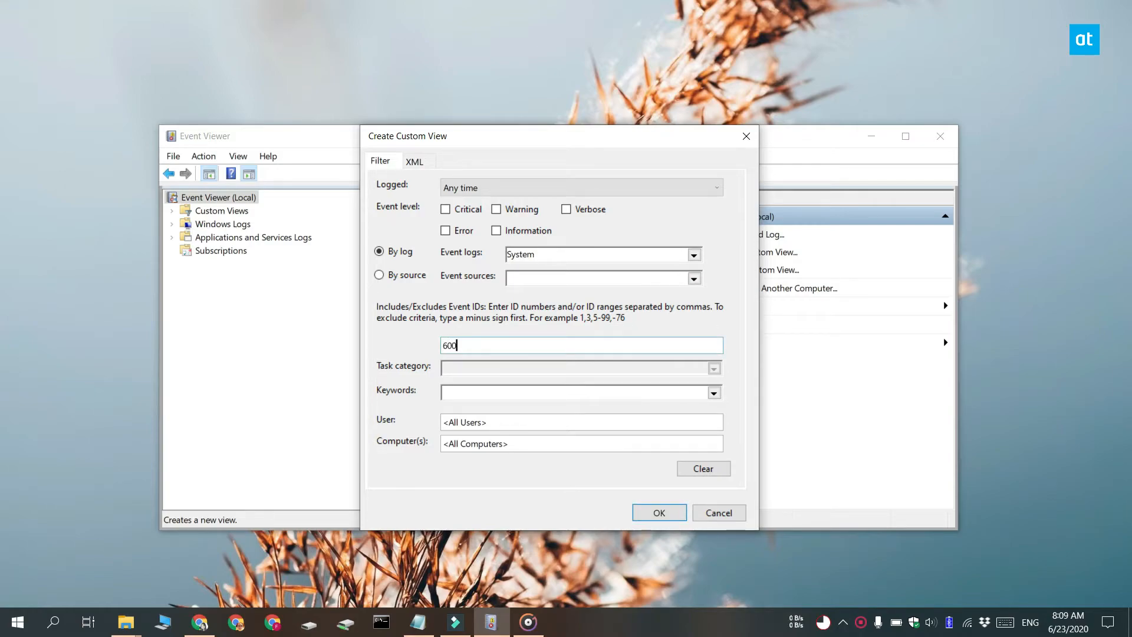
text(5, 6)
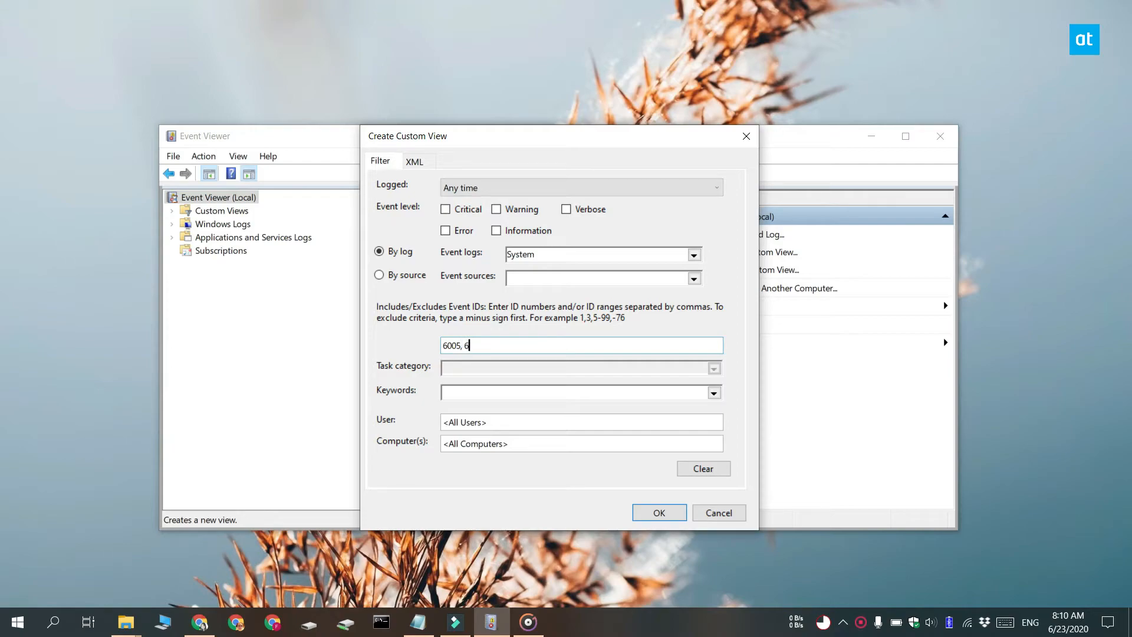
text(006)
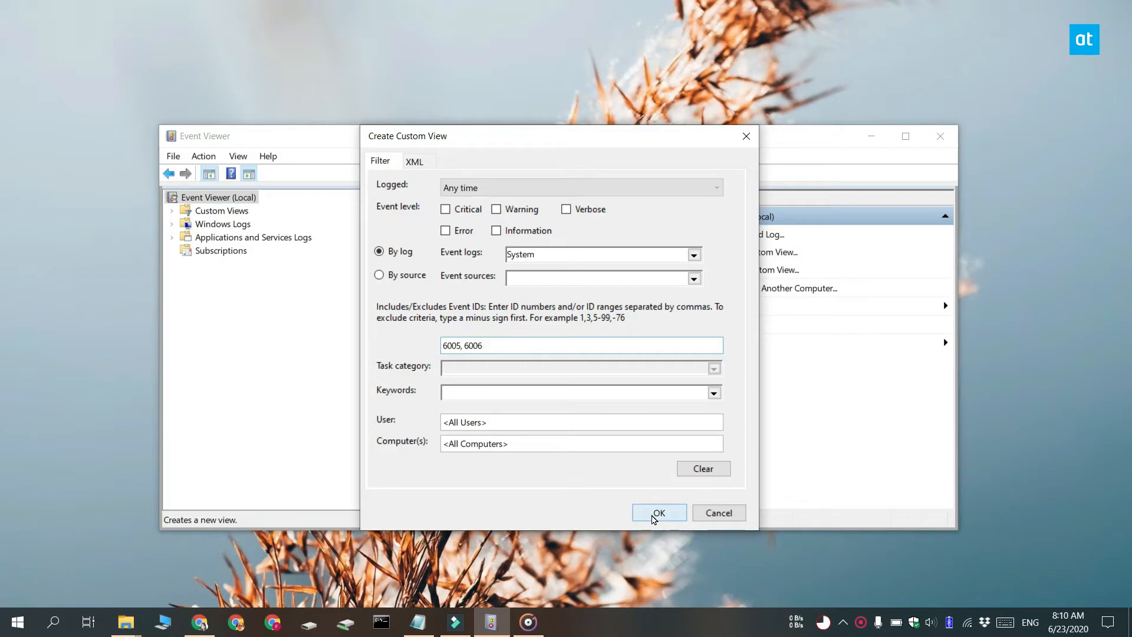
Step: Confirm the filter and save it as the custom view 'start up shut down'
click(657, 512)
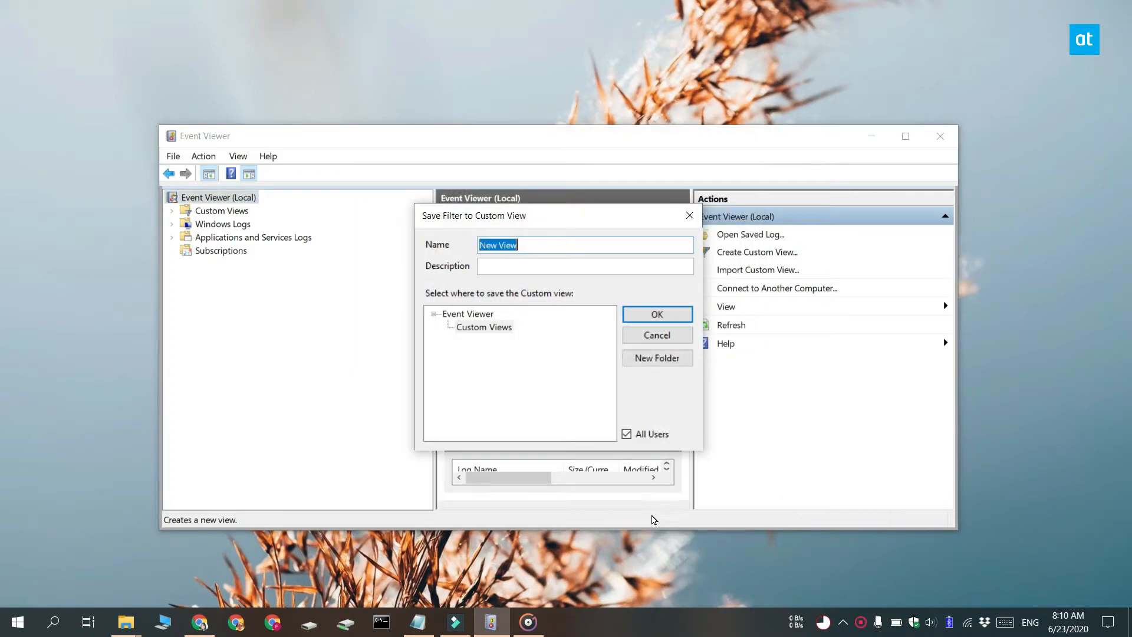
text(start)
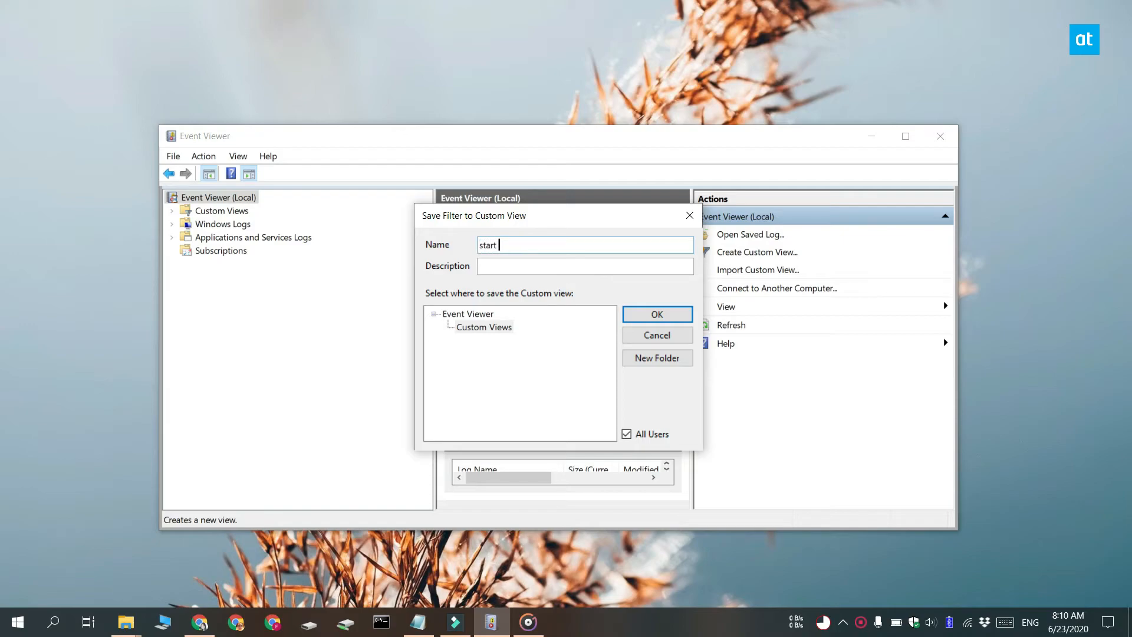
text(up sh)
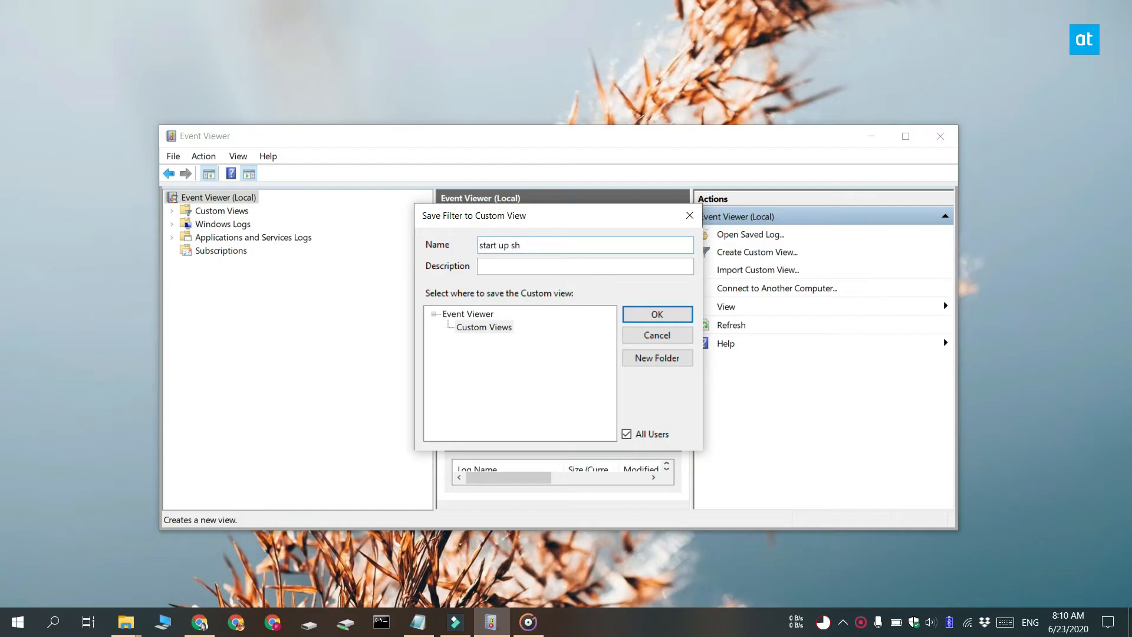
text(ut down)
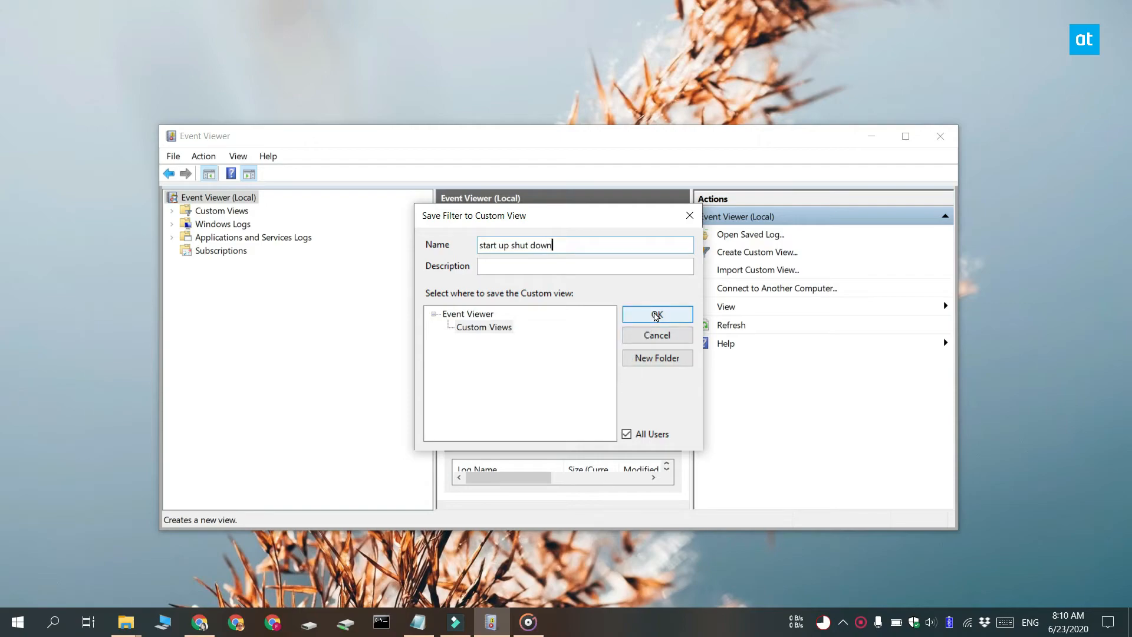
click(656, 314)
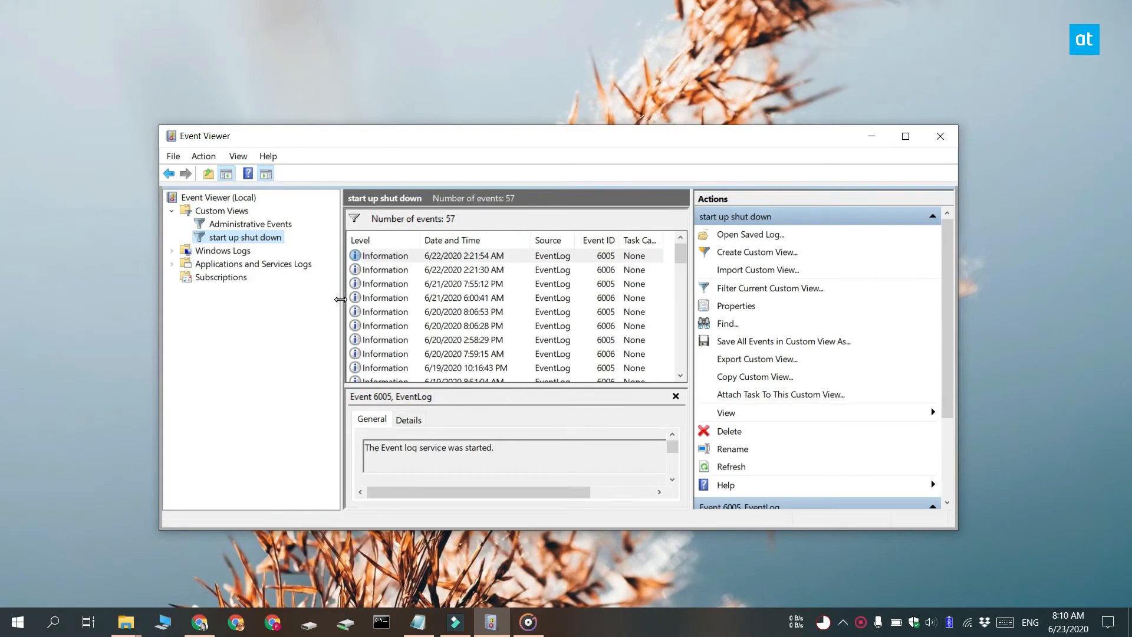
mouse_move(574, 482)
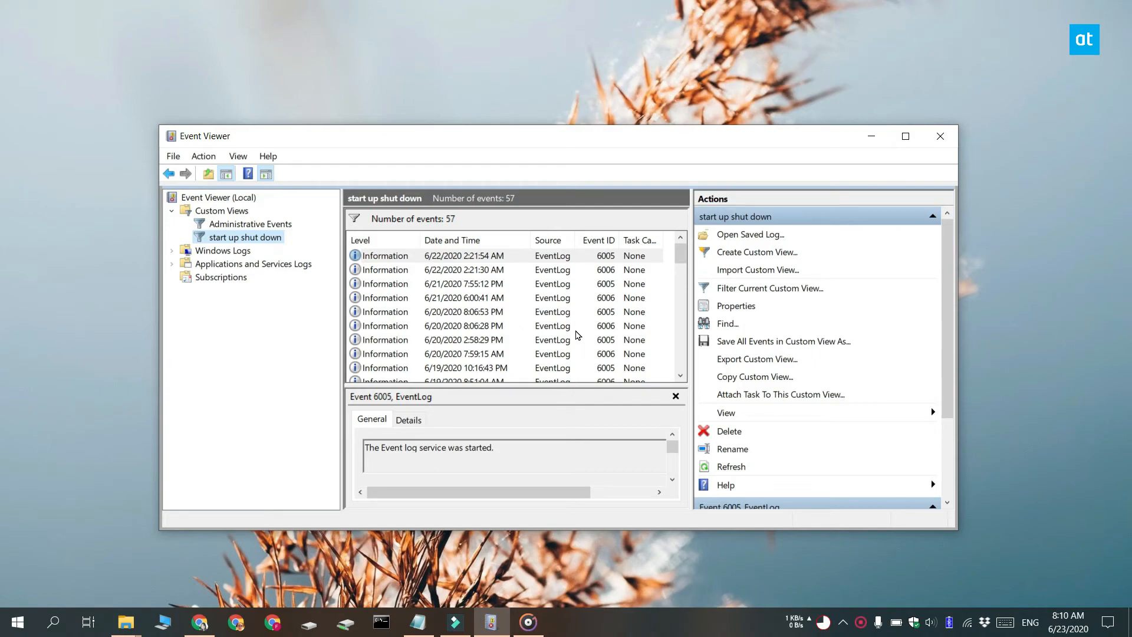
mouse_move(611, 427)
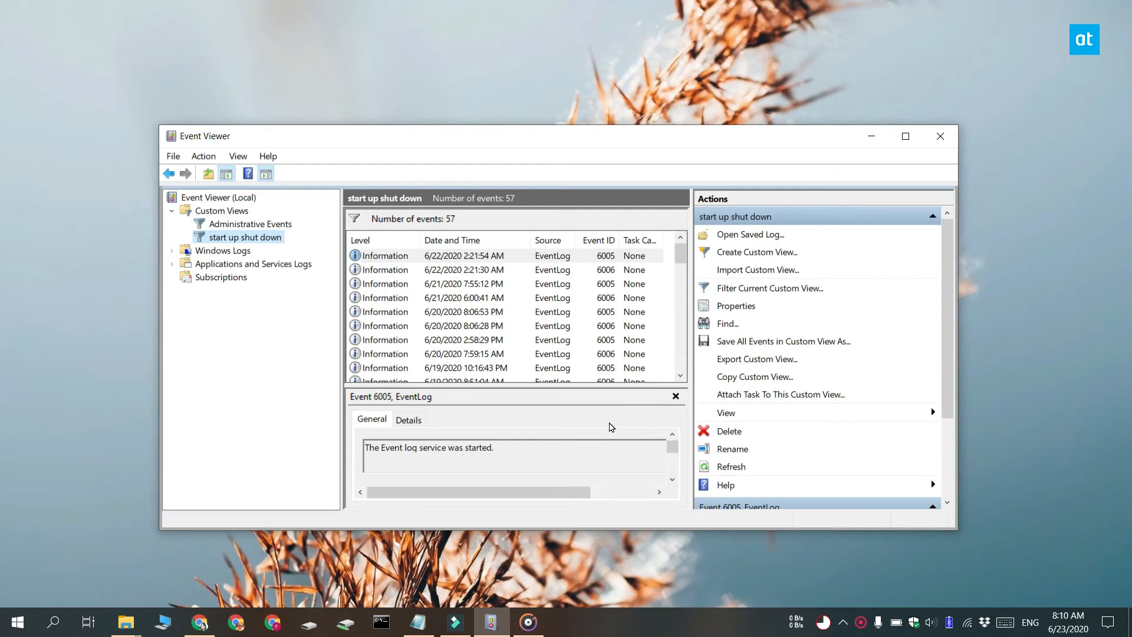
mouse_move(784, 341)
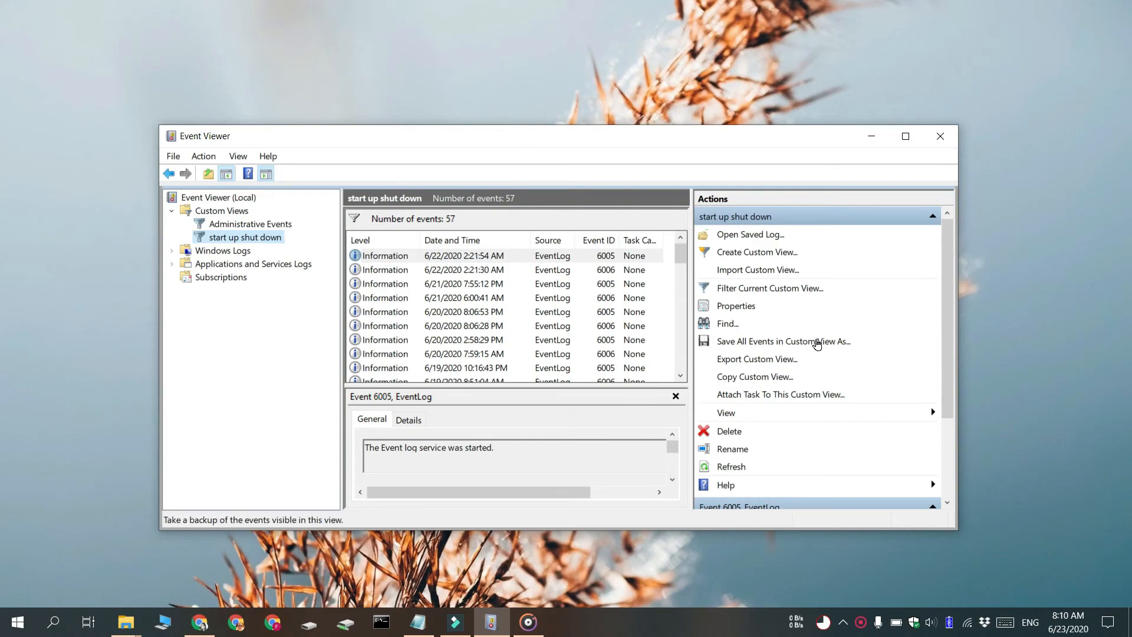
Step: Open Save As to export all events in the 'start up shut down' view
click(782, 340)
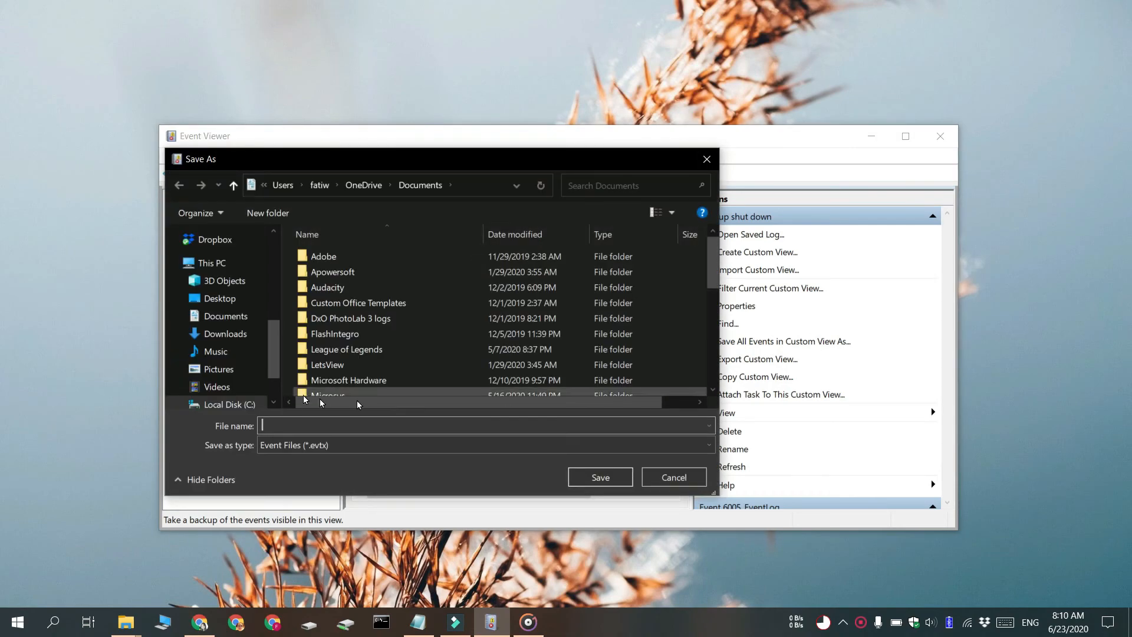